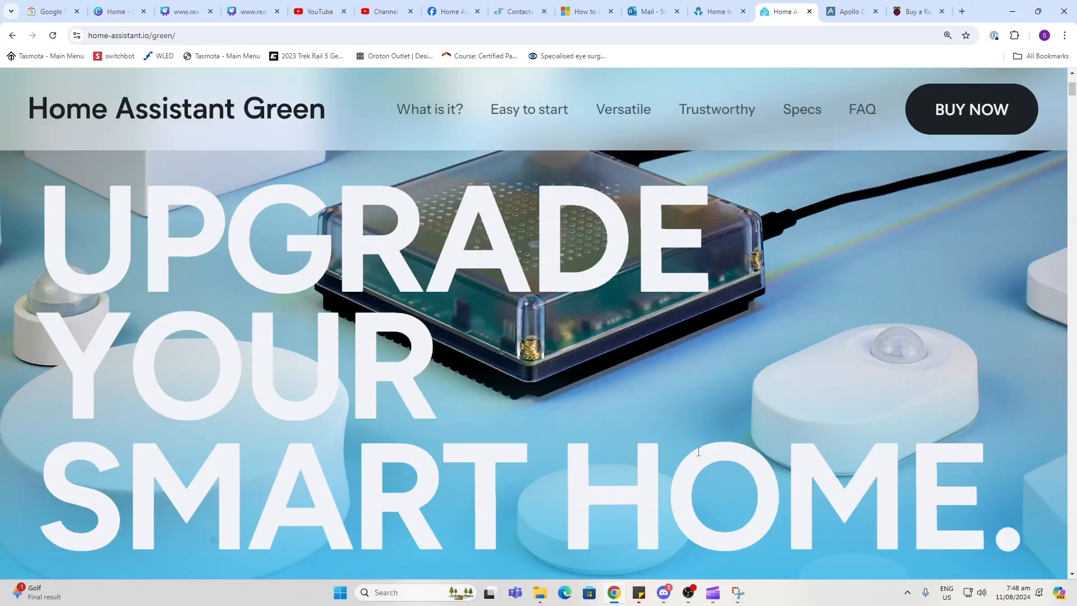
mouse_move(791, 493)
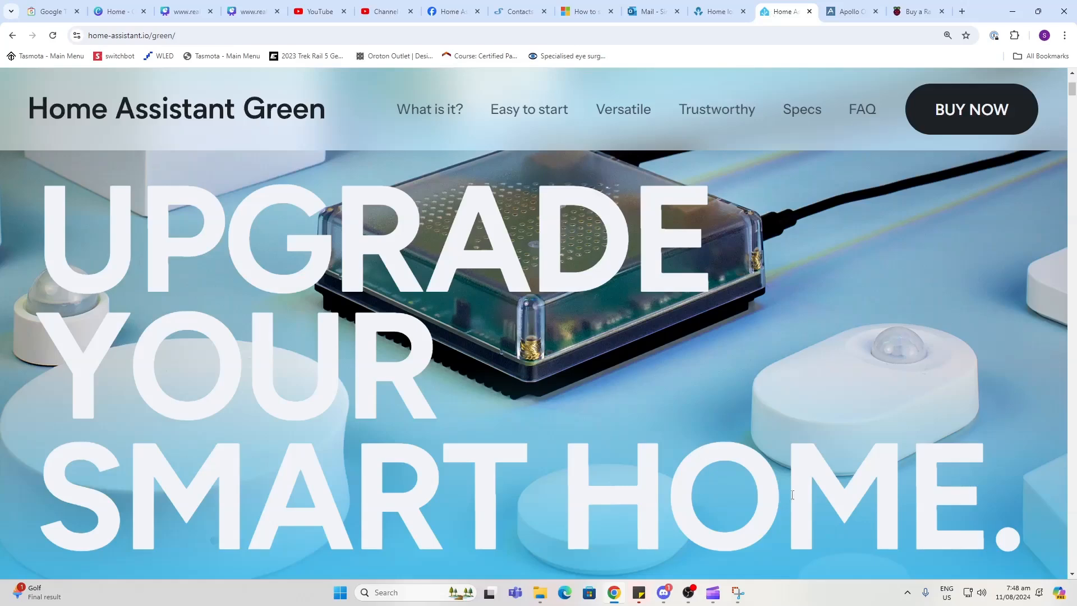
mouse_move(793, 5)
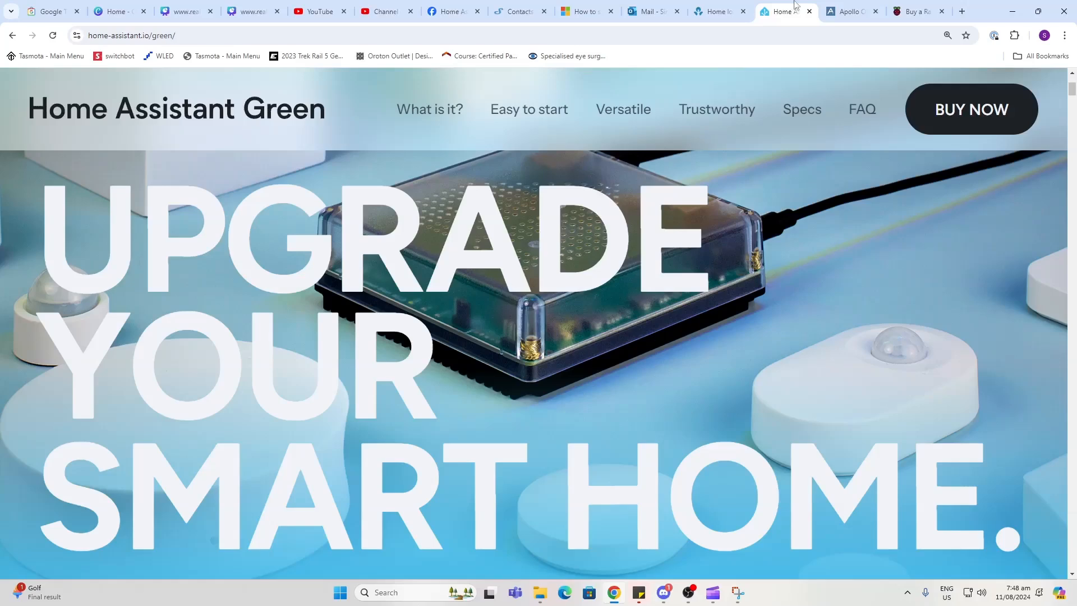
Visit the Apollo Odroid and Raspberry Pi product tabs, then open the Raspberry Pi 5 page.
left_click(851, 11)
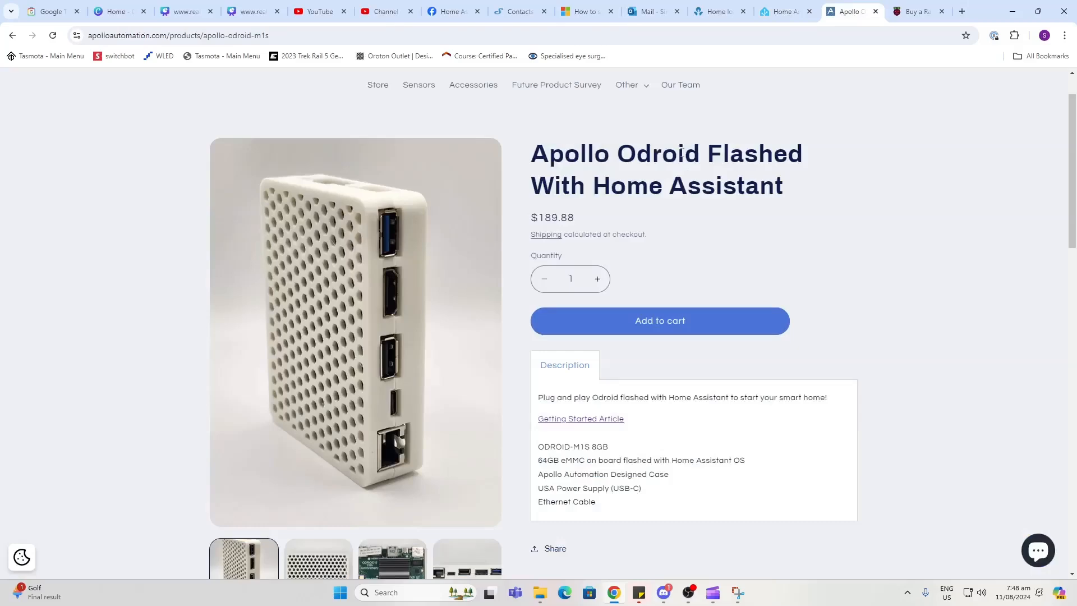
left_click(916, 11)
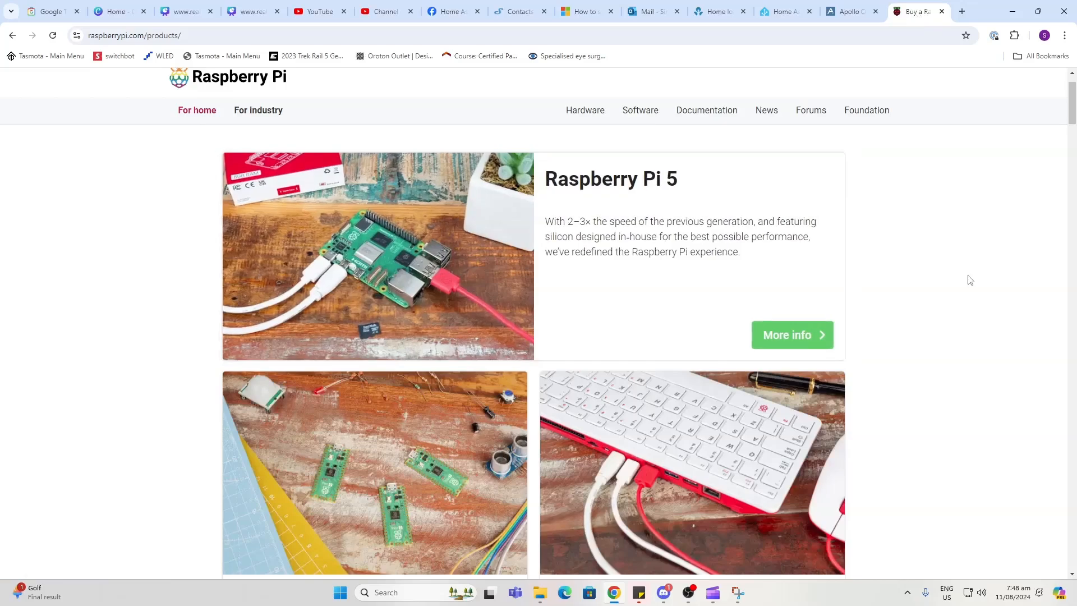
mouse_move(484, 238)
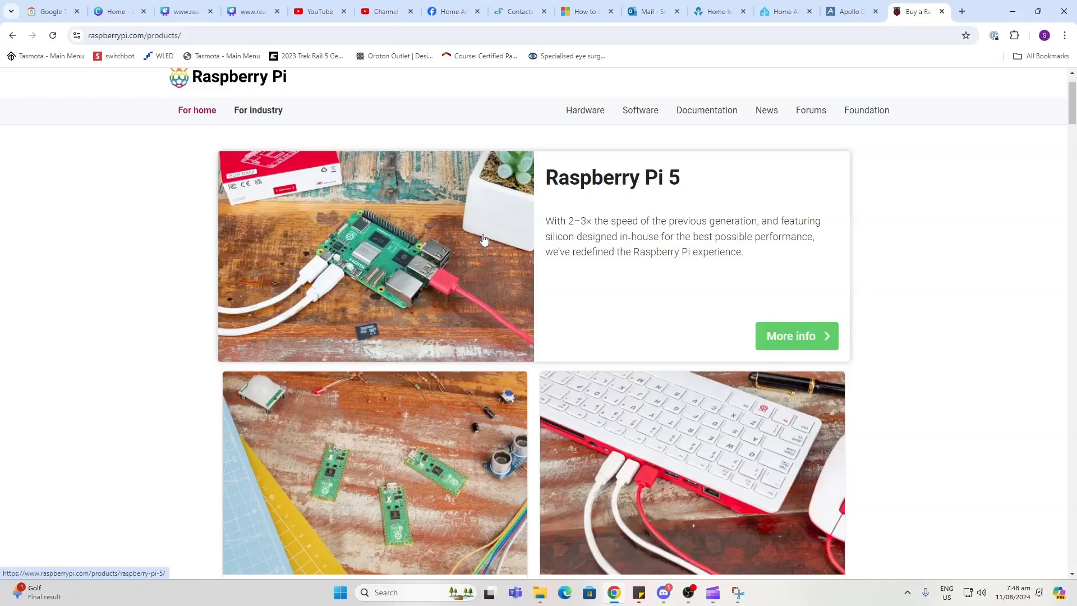
left_click(638, 110)
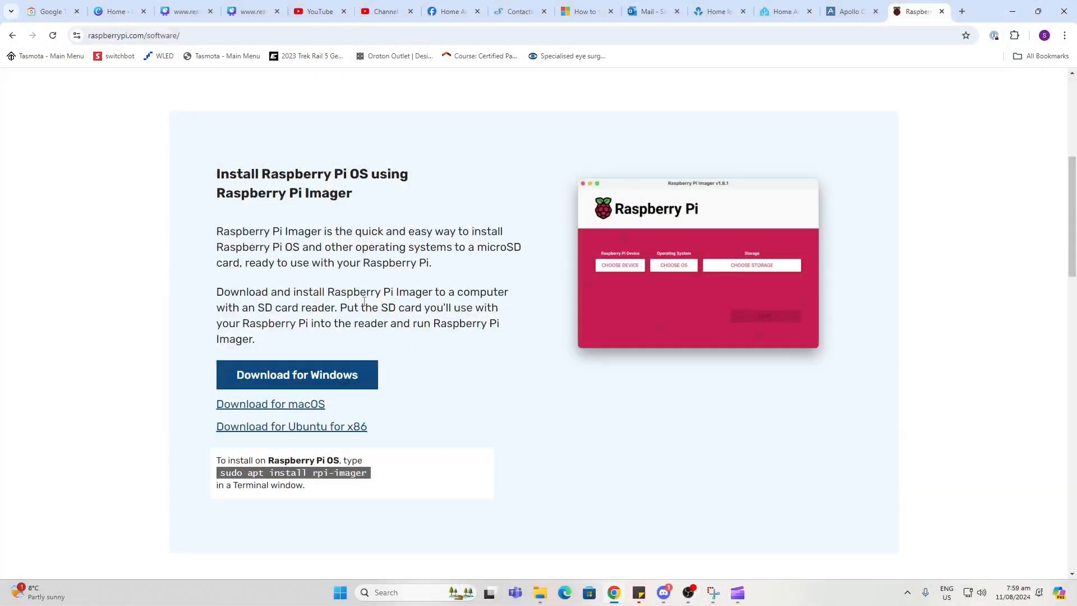
mouse_move(115, 441)
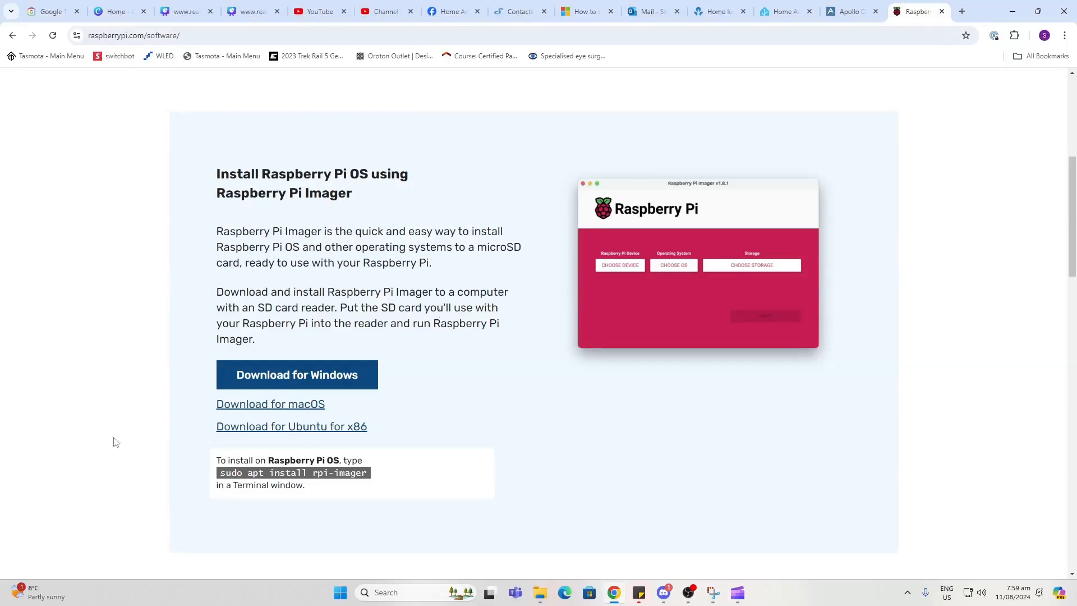
mouse_move(297, 375)
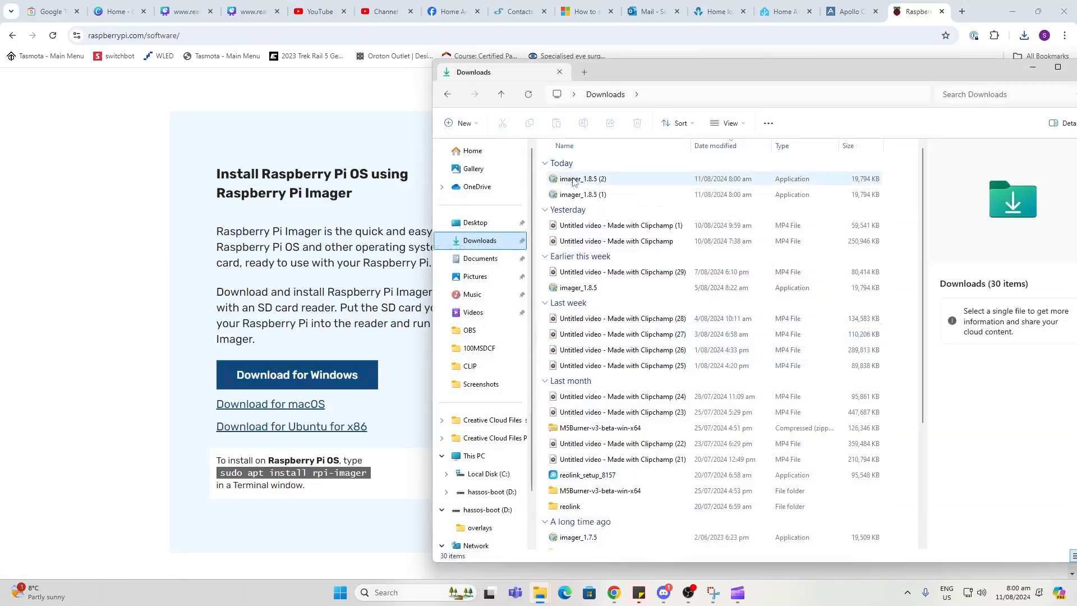
Run imager_1.8.5 (2) from the Downloads folder to launch Raspberry Pi Imager.
double_click(582, 178)
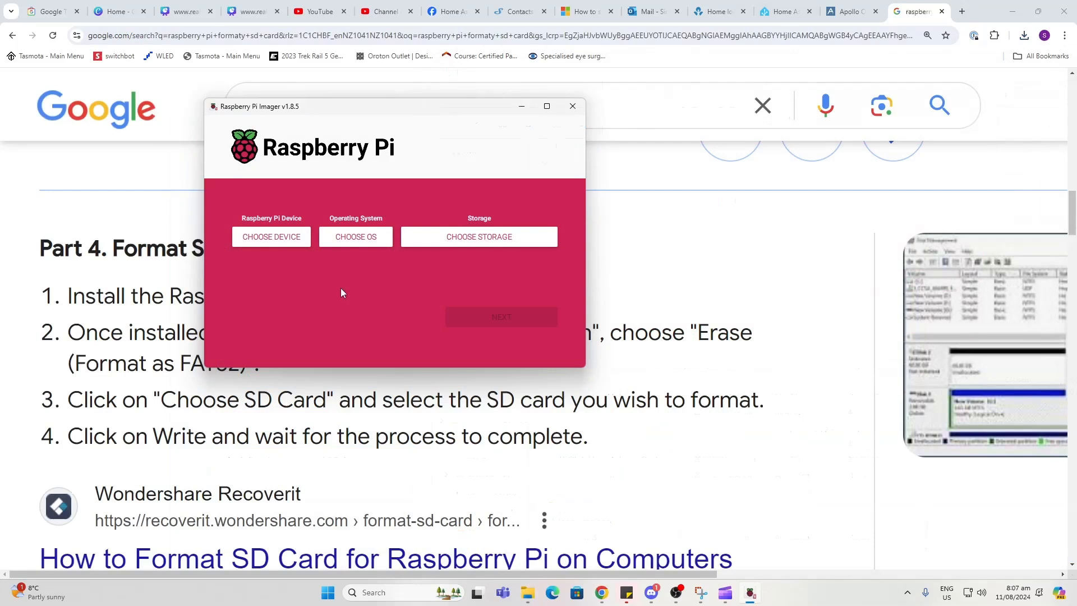
mouse_move(343, 289)
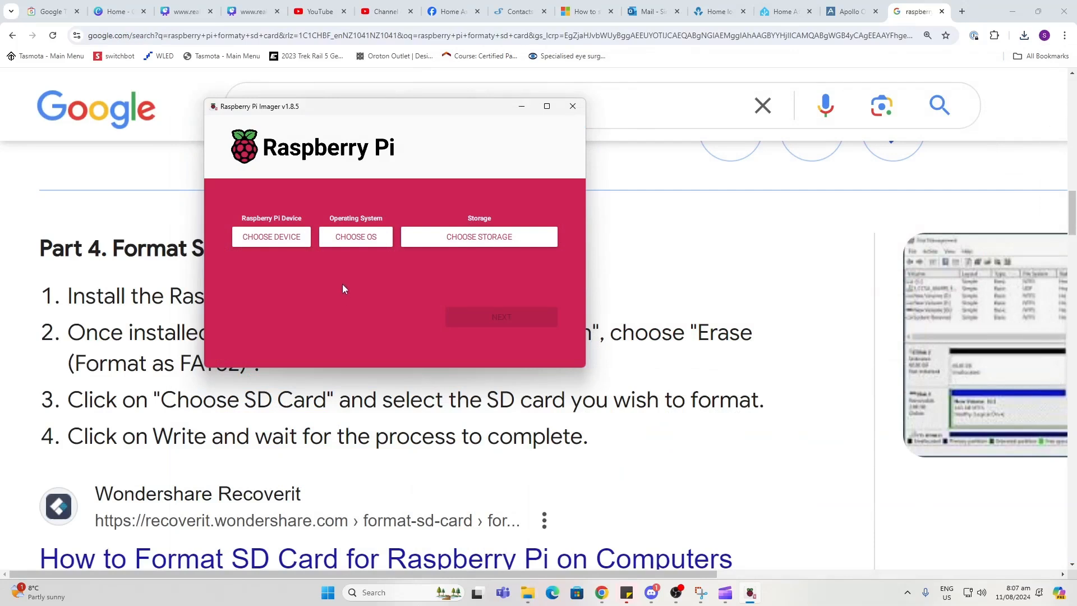
mouse_move(355, 286)
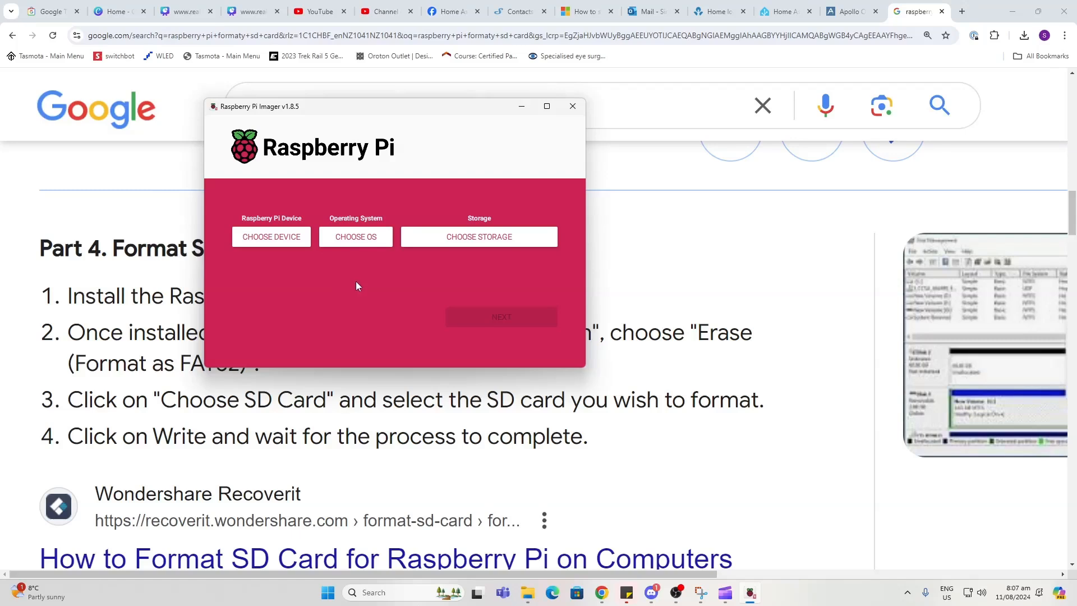
mouse_move(293, 204)
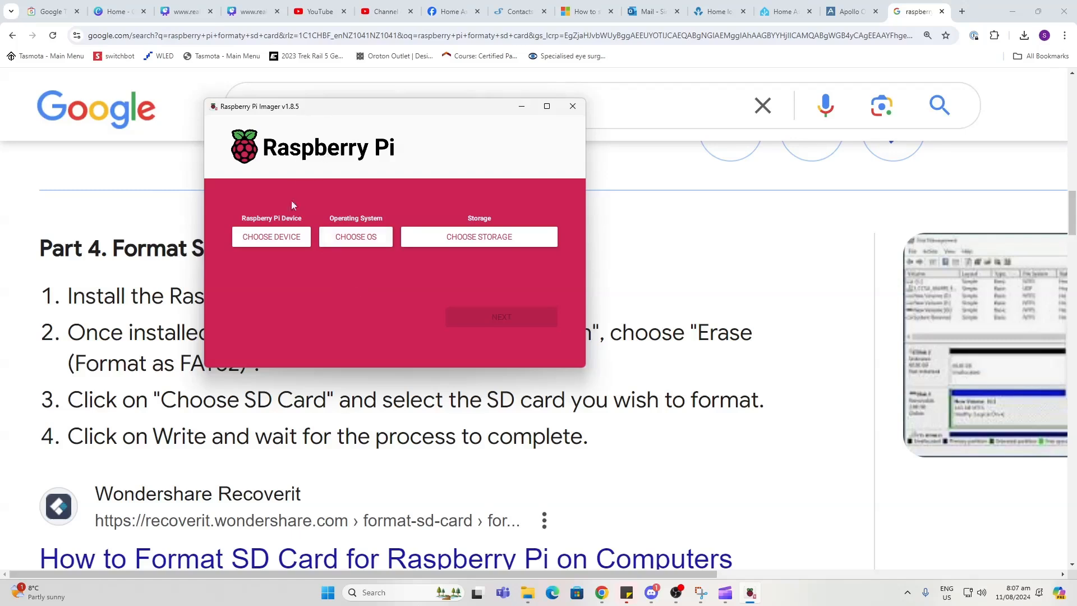
Pick Raspberry Pi 4 as the device, scroll the OS list, then bring up storage choices.
left_click(270, 236)
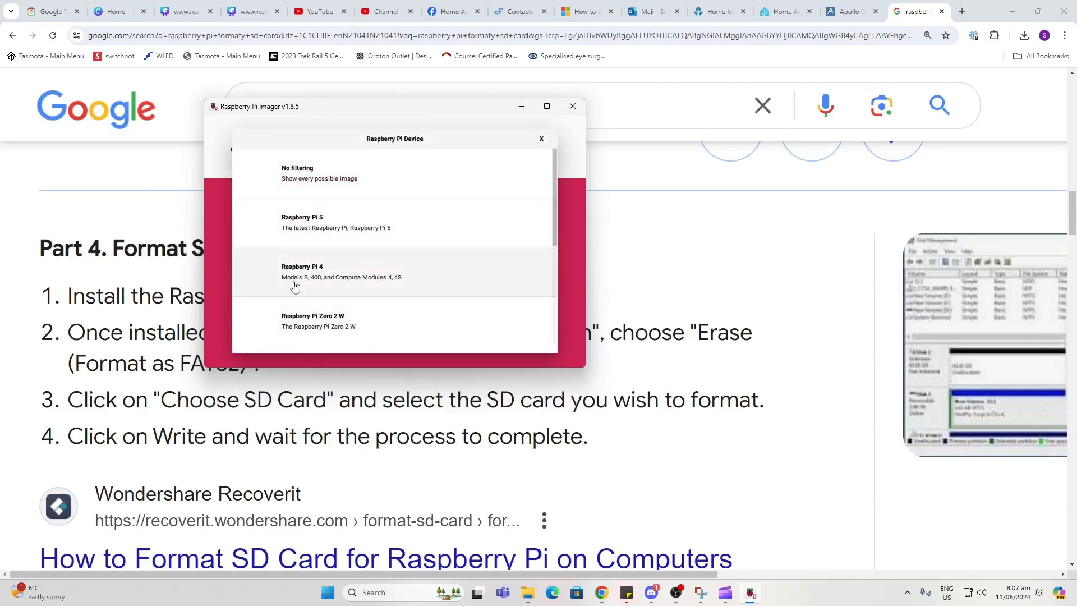
left_click(301, 271)
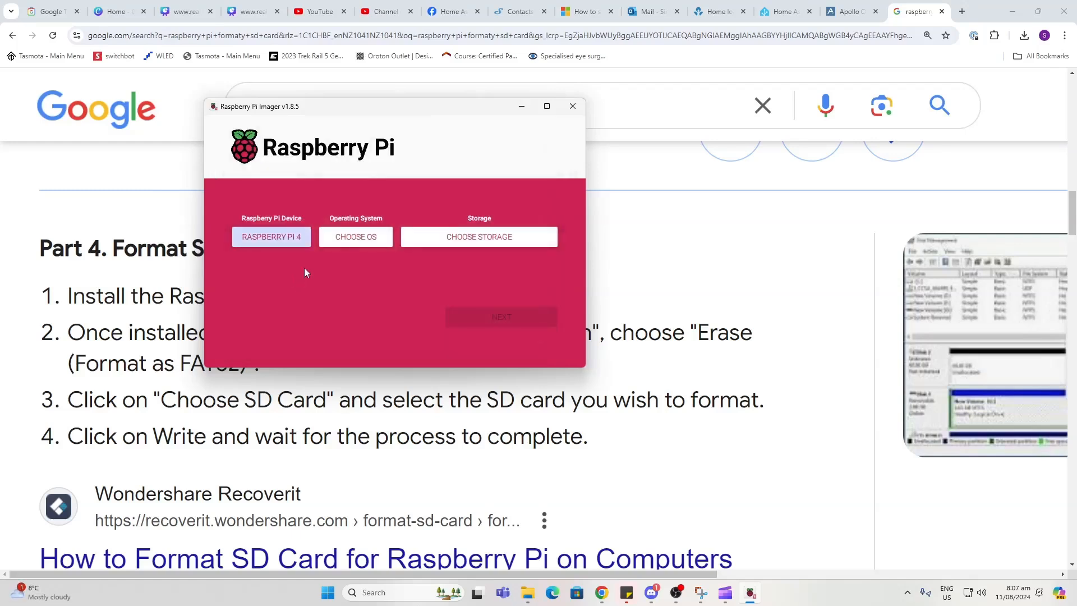
left_click(355, 236)
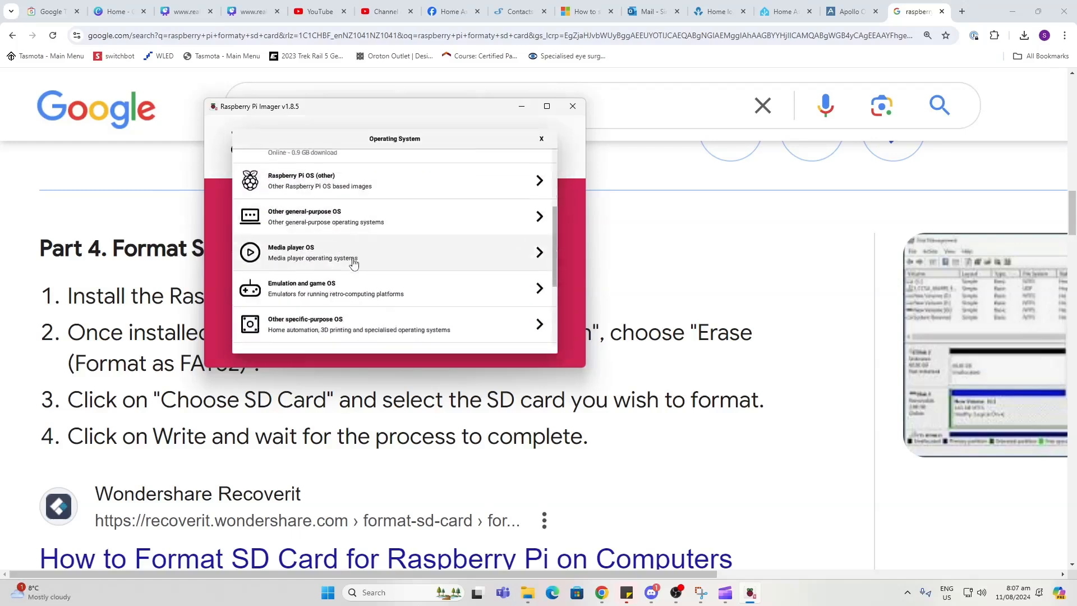
scroll("down", 3)
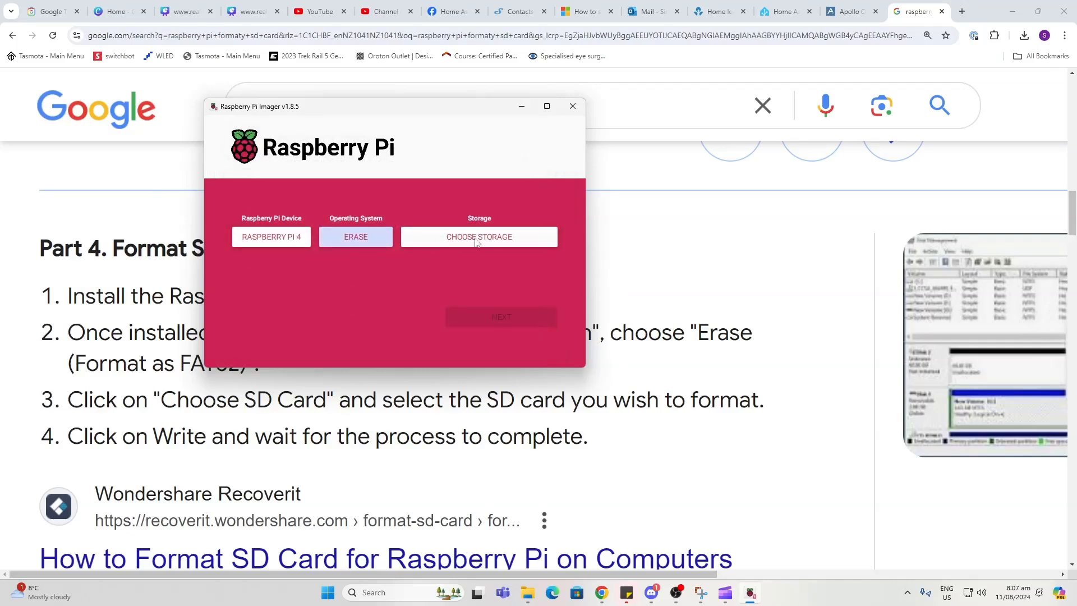
left_click(478, 236)
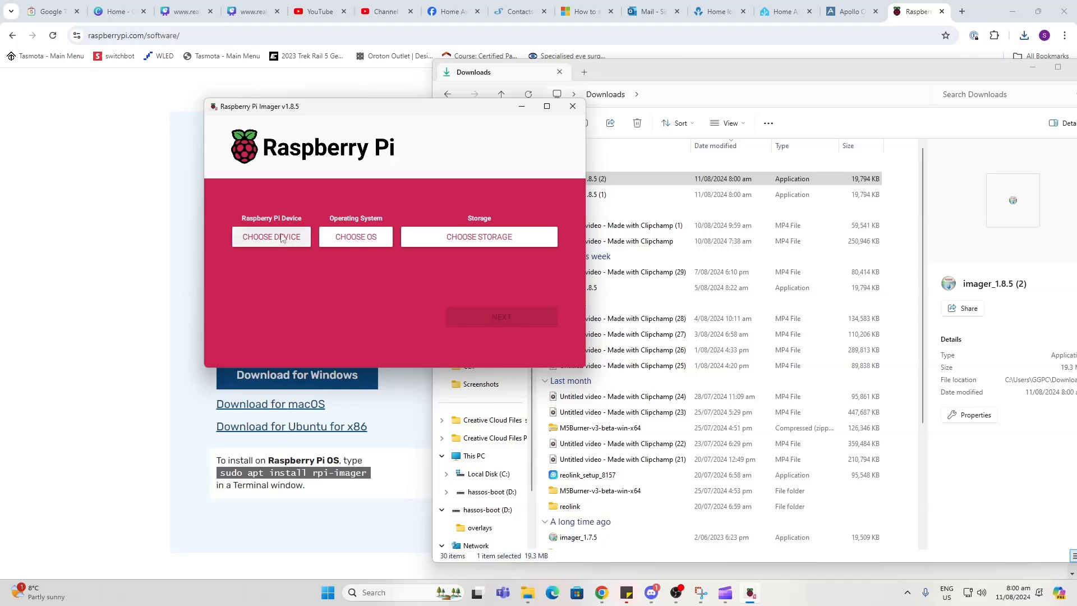
Choose Home Assistant OS 12.4 from the home automation category as the operating system.
left_click(270, 236)
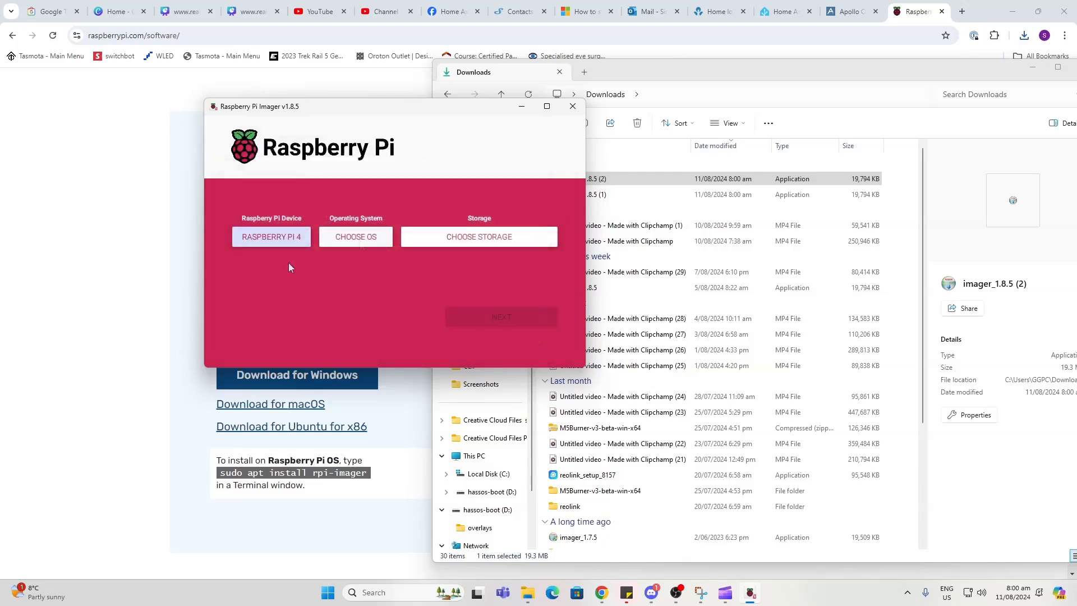
left_click(355, 236)
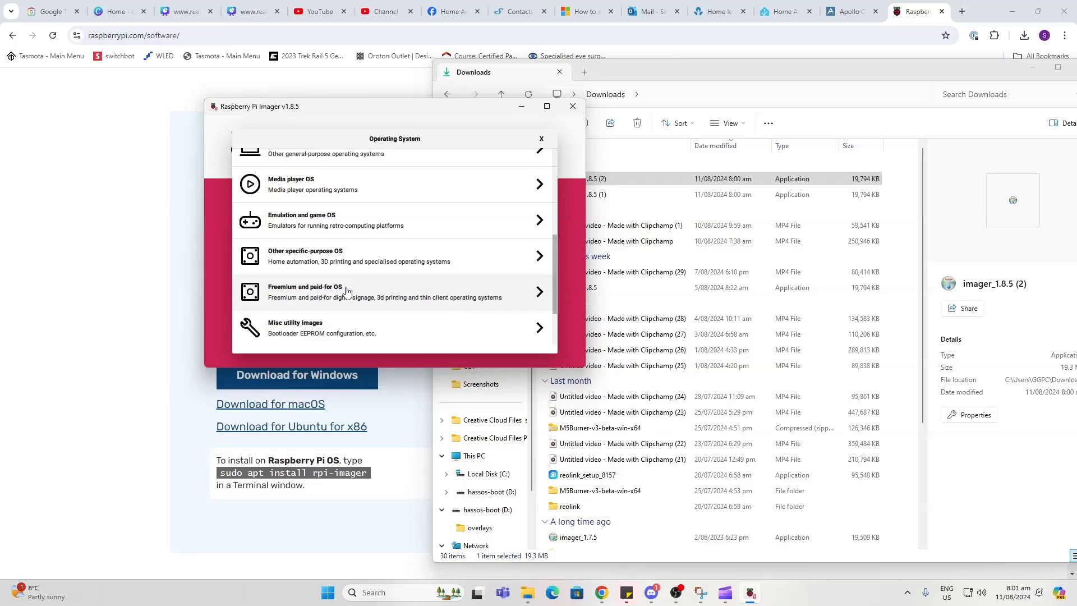
left_click(394, 256)
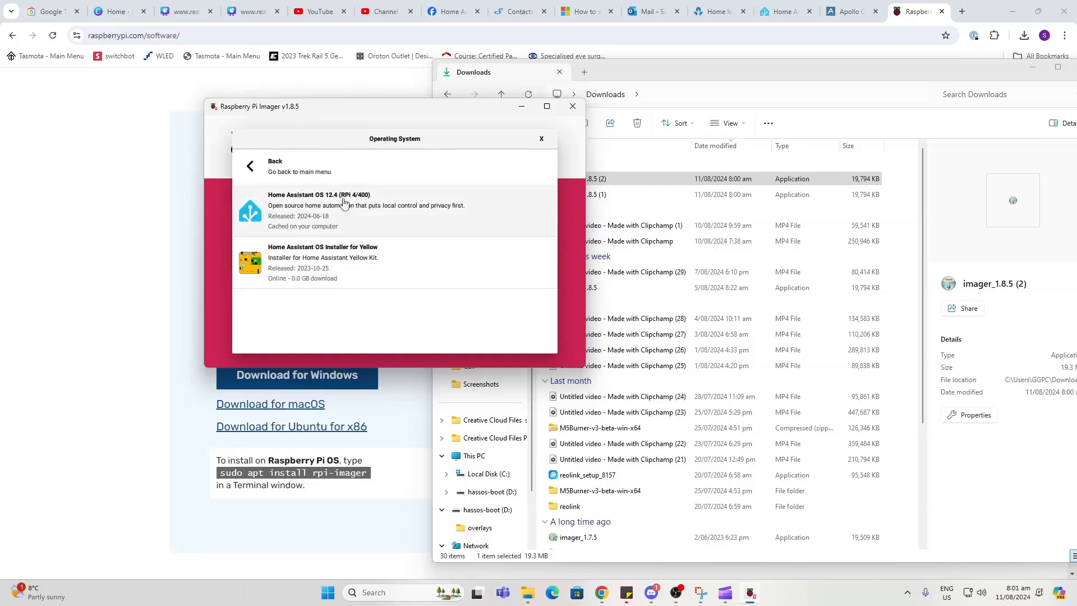
left_click(344, 209)
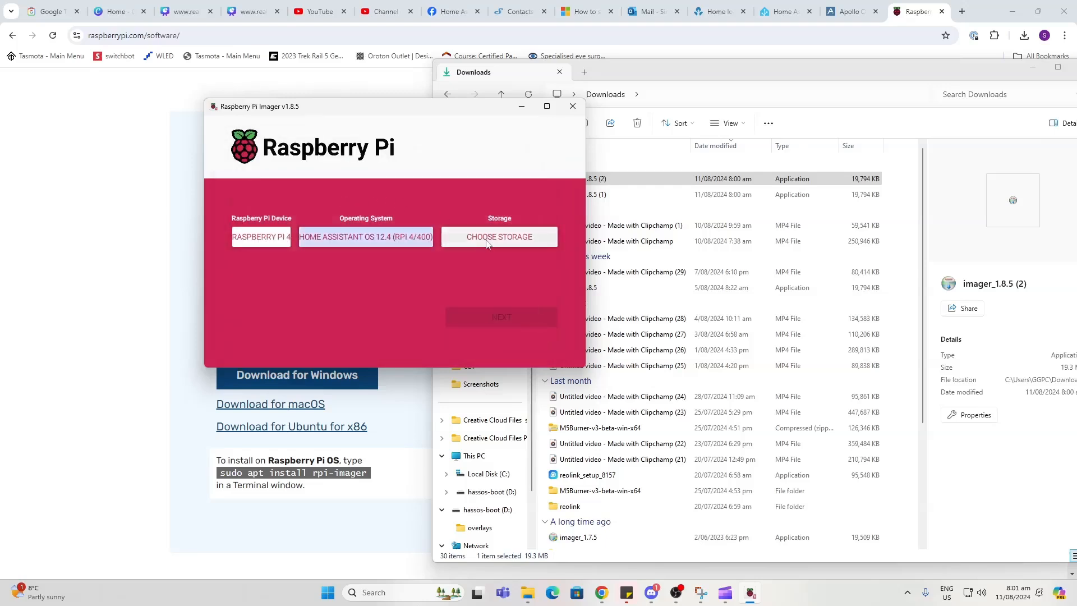
Write to the 64.1 GB SD card reader and confirm erasing the card.
left_click(499, 236)
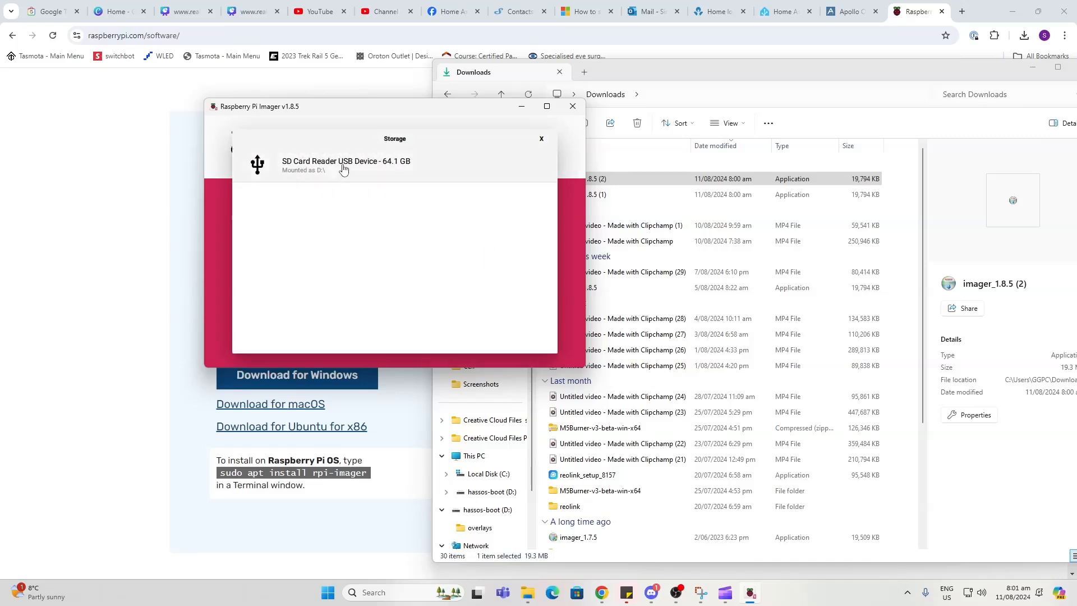
left_click(346, 165)
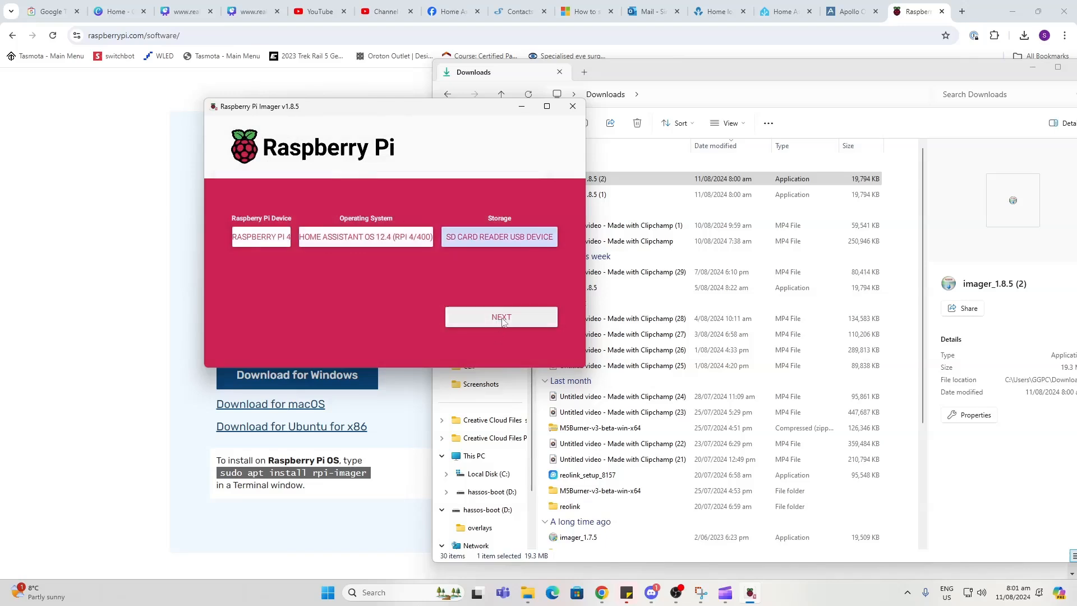
left_click(501, 316)
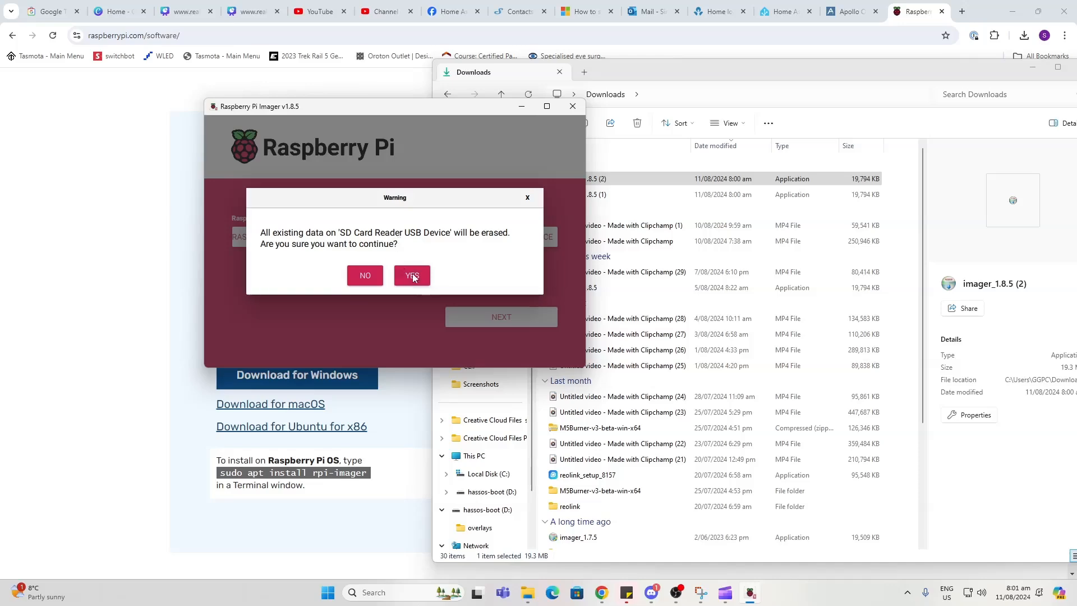
left_click(411, 276)
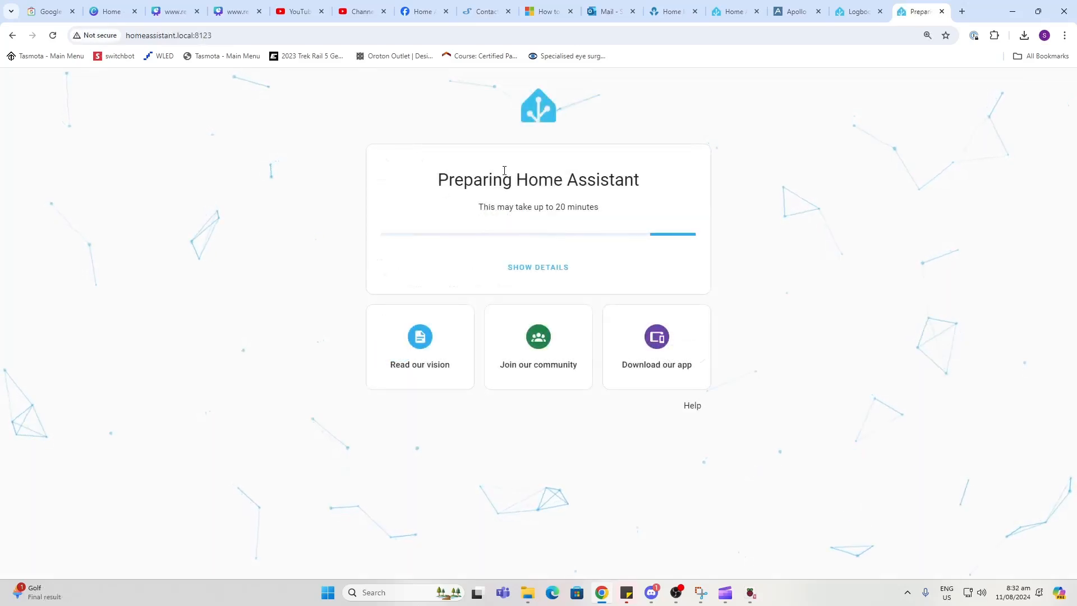
Open the Read our vision article, then return to the Home Assistant onboarding tab.
left_click(537, 267)
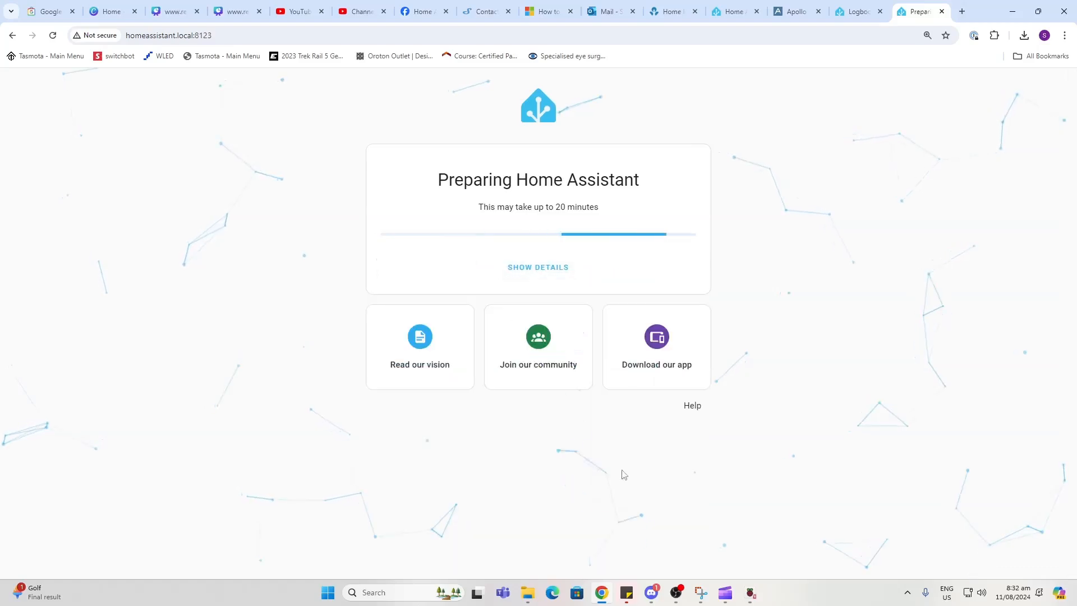
mouse_move(419, 338)
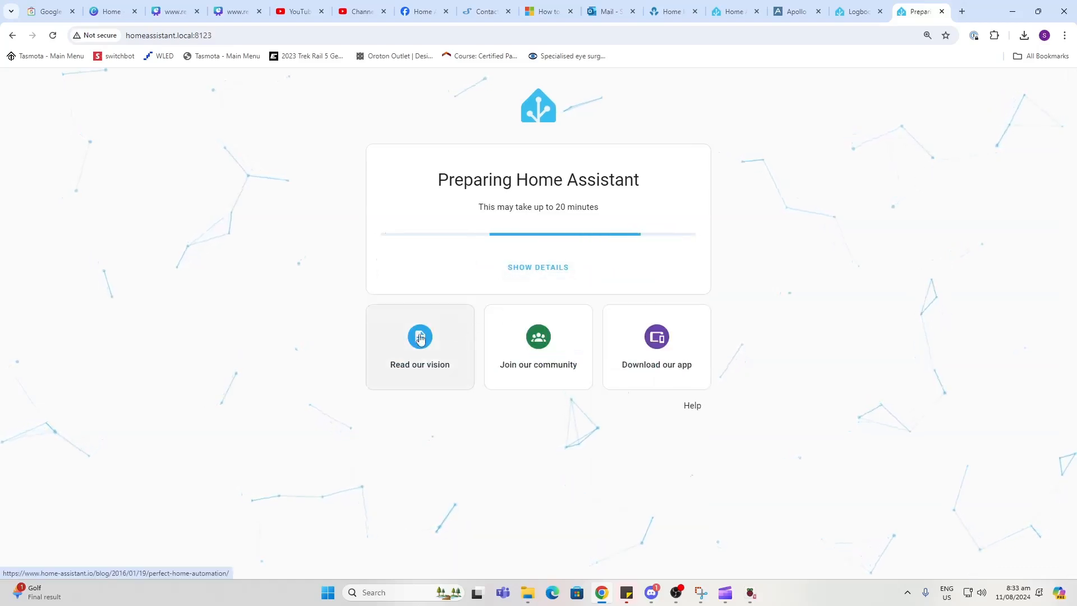
left_click(420, 345)
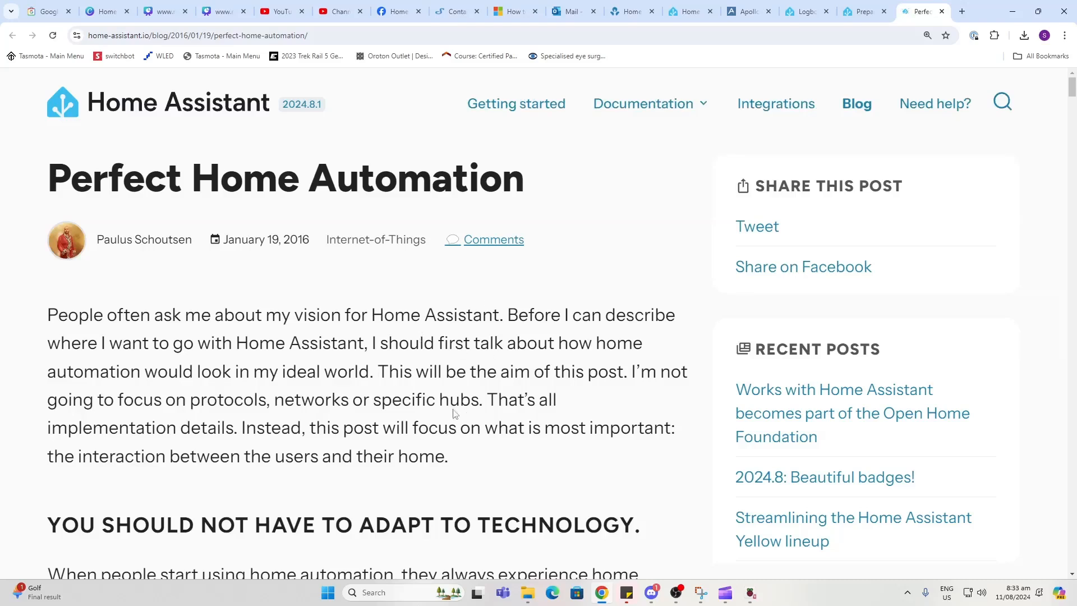
left_click(859, 12)
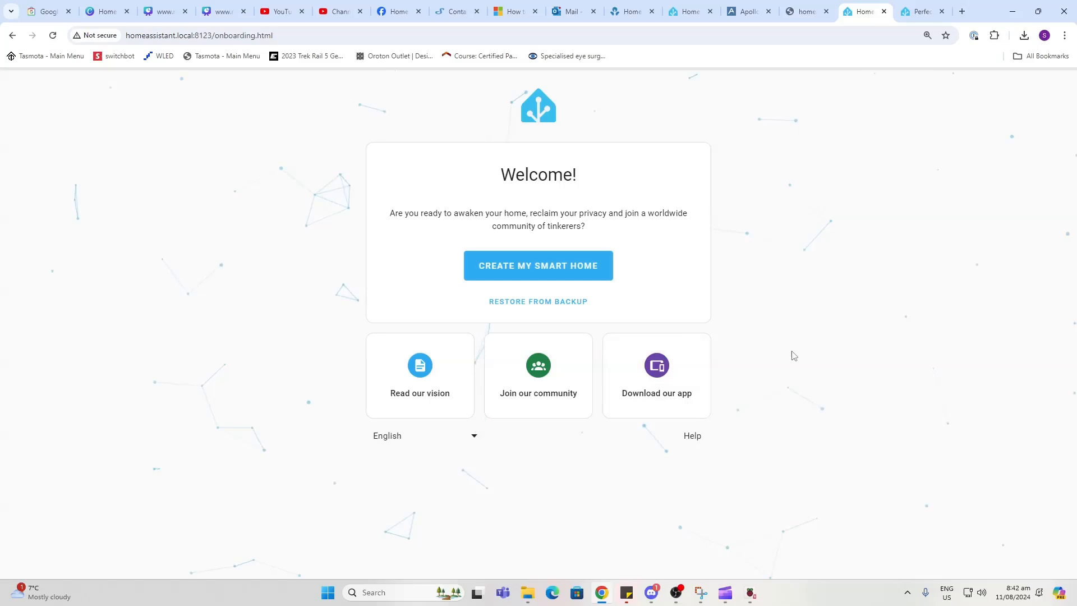
left_click(538, 266)
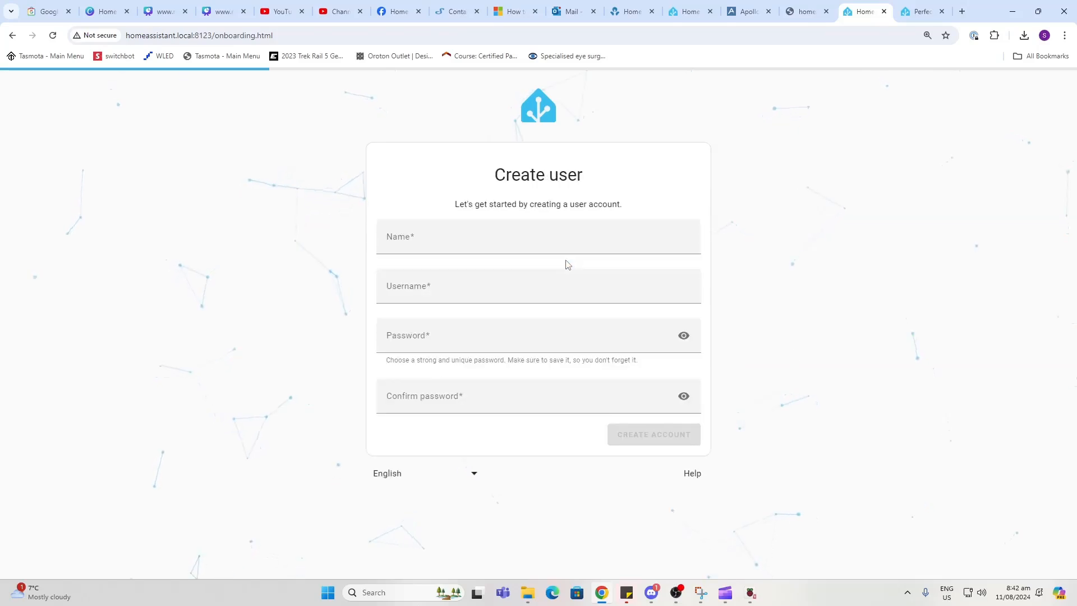
left_click(538, 236)
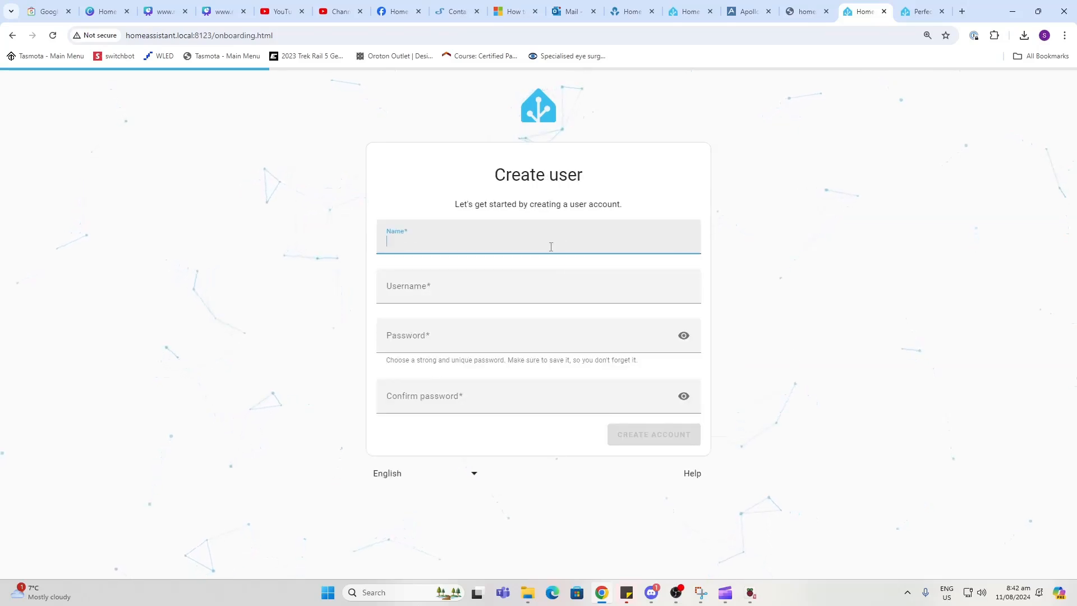
type("Simon")
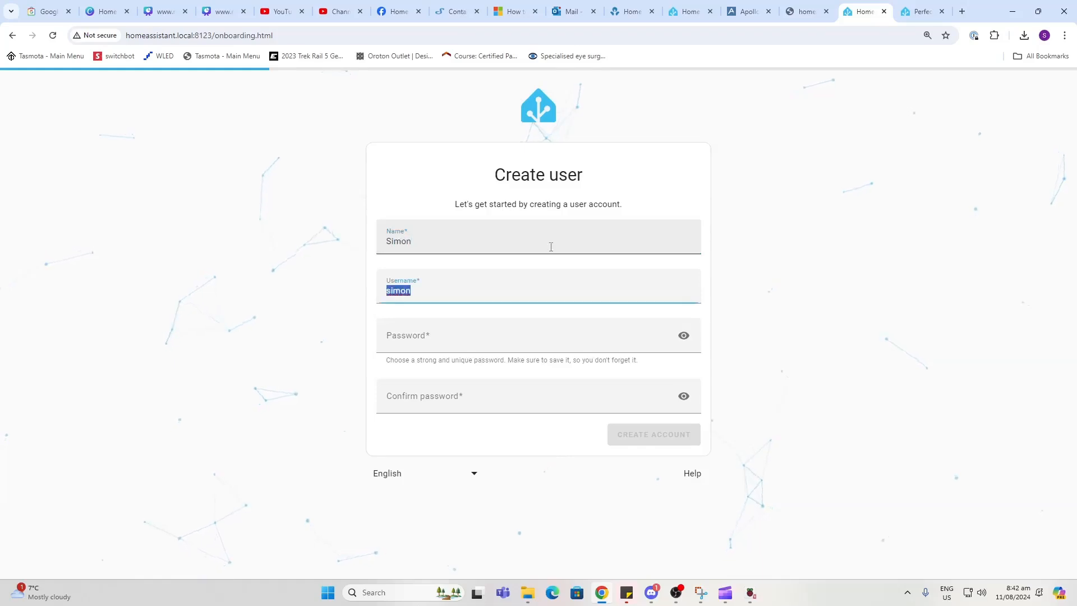
left_click(537, 335)
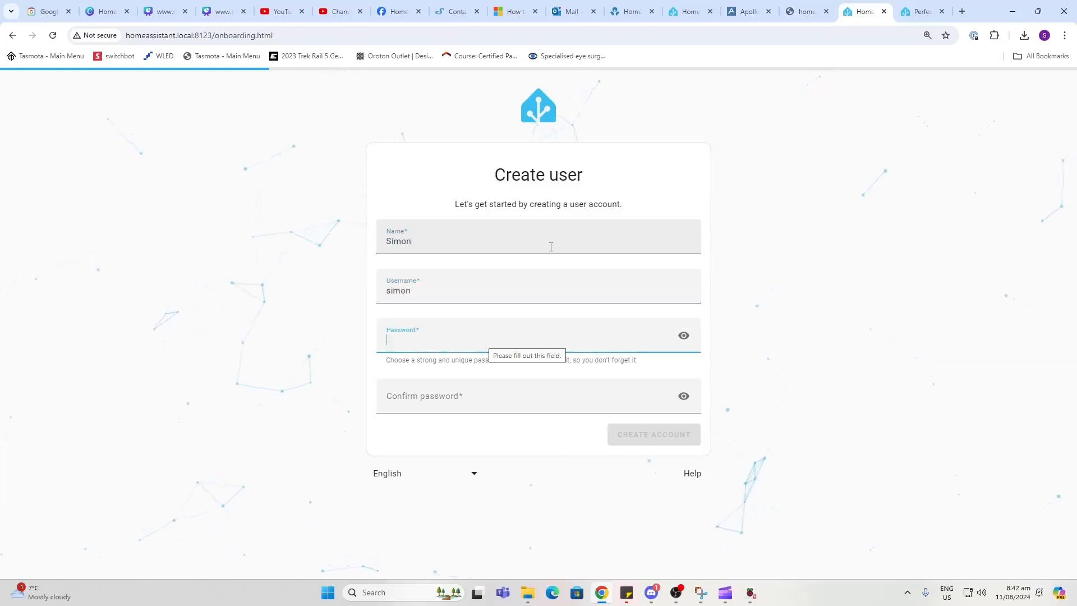
type("••••")
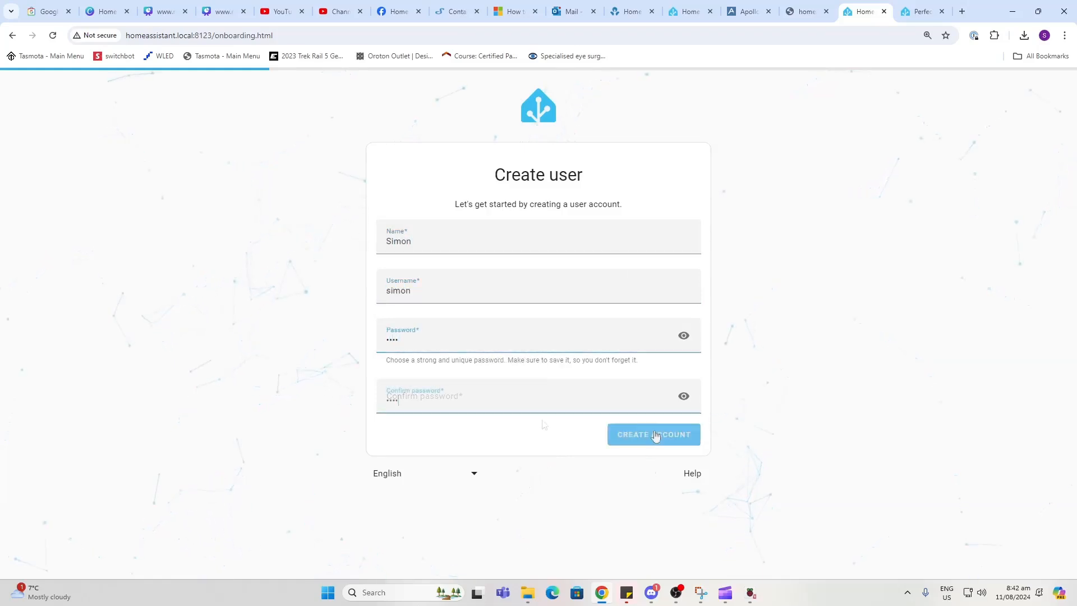
left_click(652, 434)
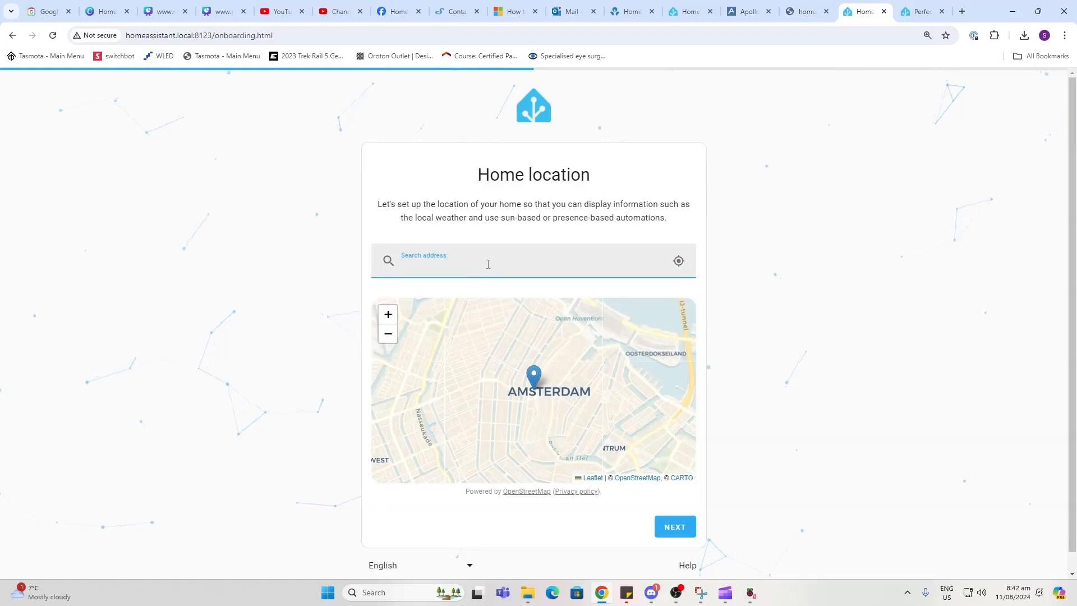
type("5 thistle close")
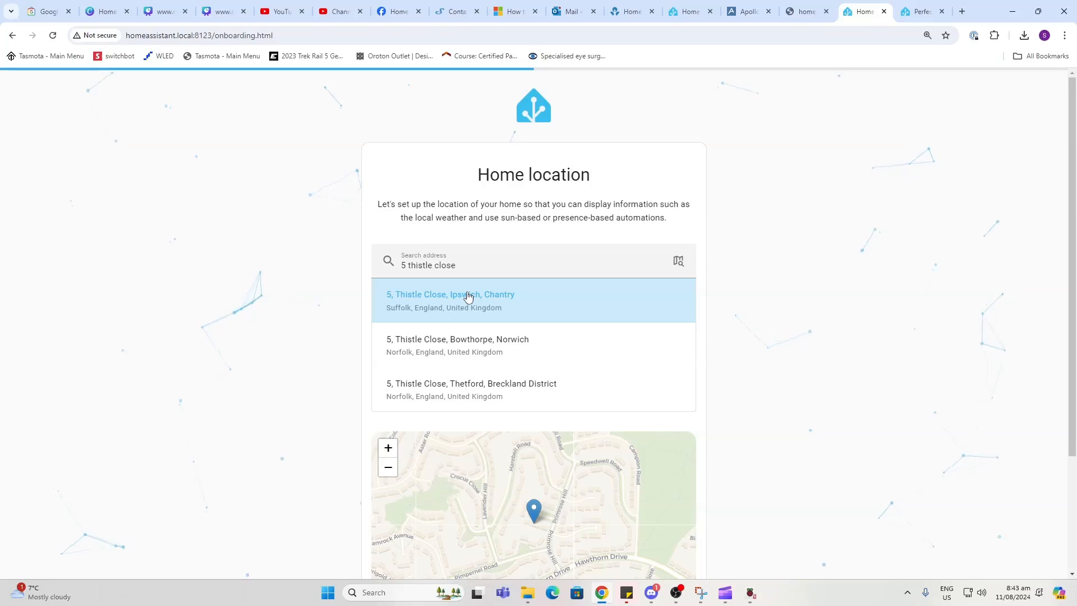
left_click(451, 298)
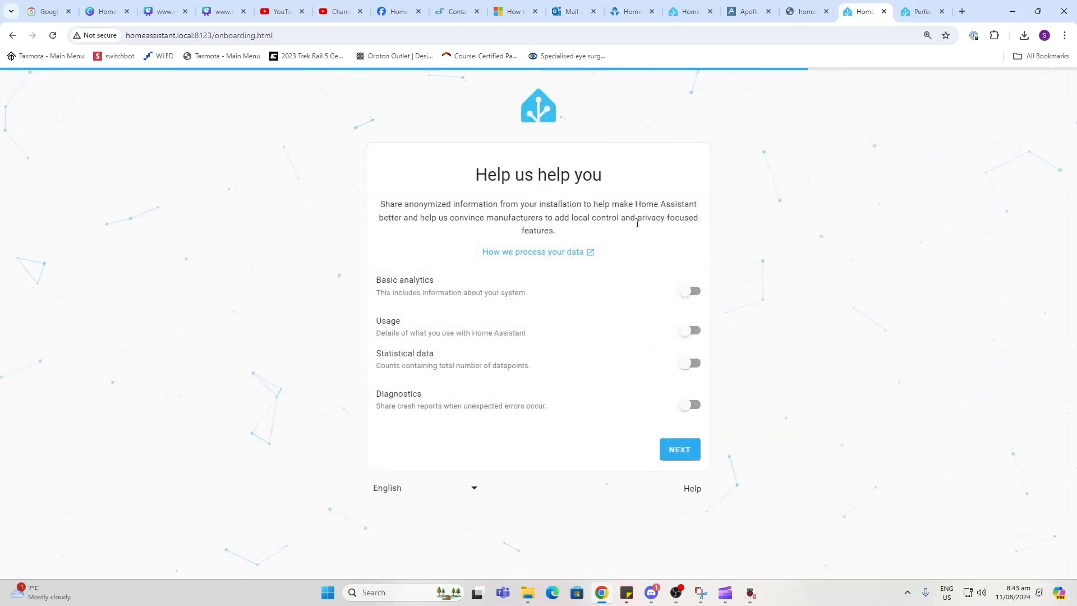
Enable basic analytics and diagnostics crash-report sharing, then continue to discovered devices.
left_click(689, 290)
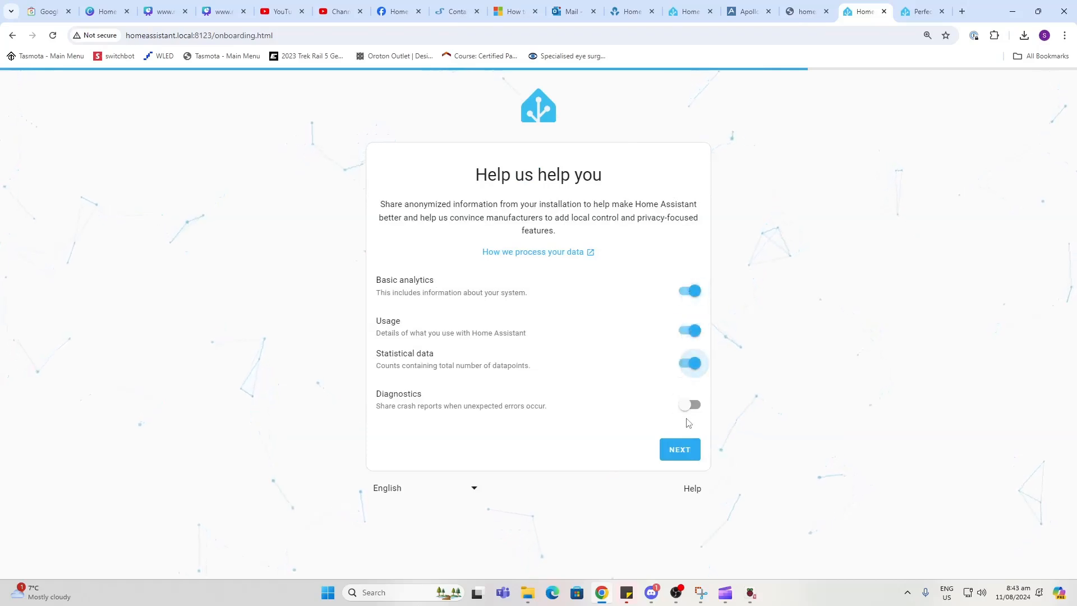
left_click(688, 404)
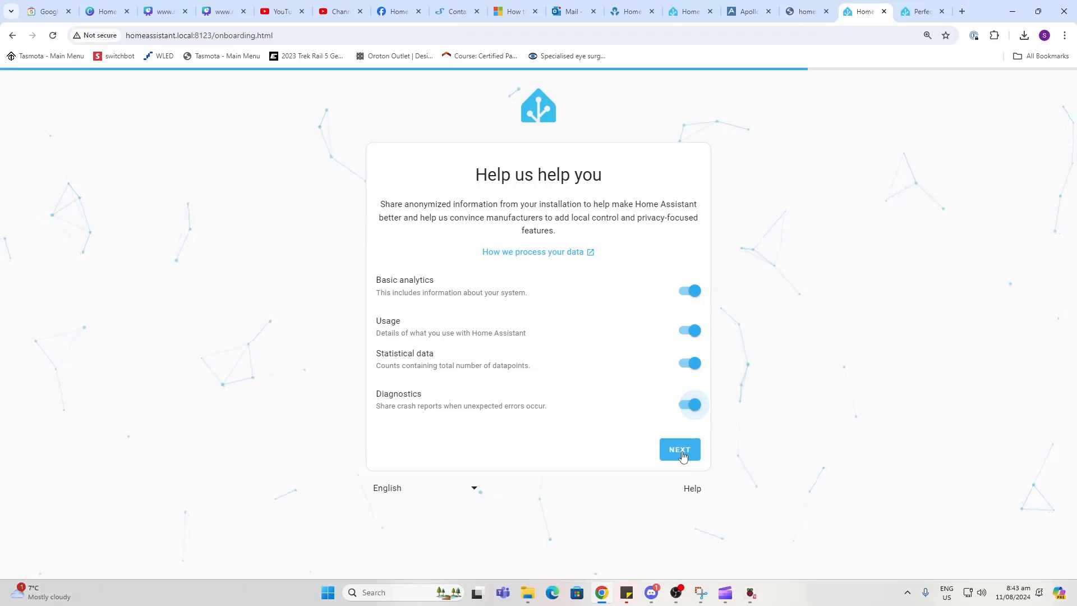
left_click(678, 450)
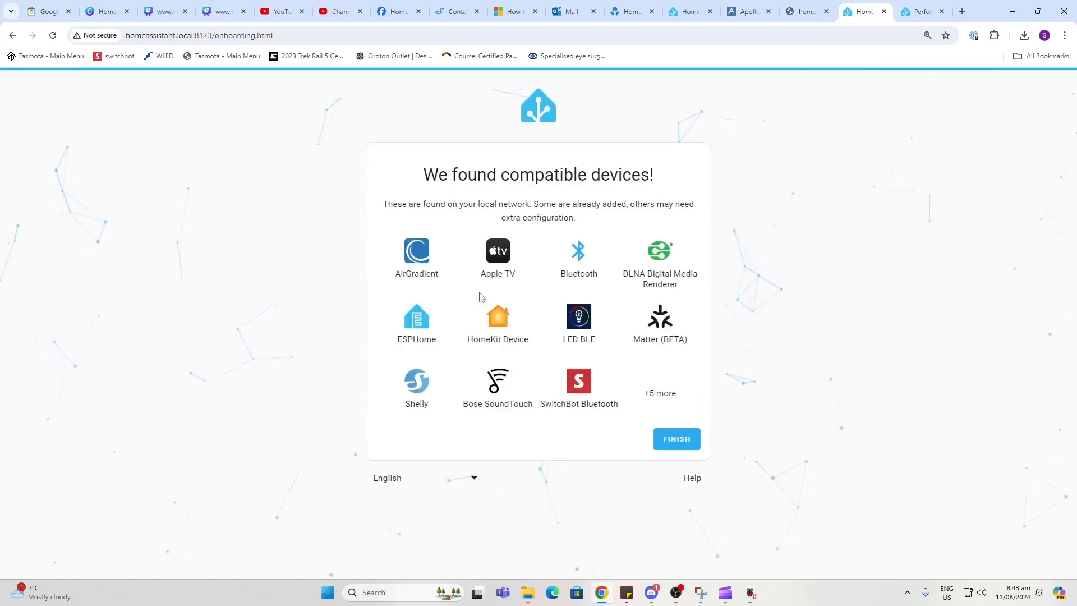
mouse_move(551, 165)
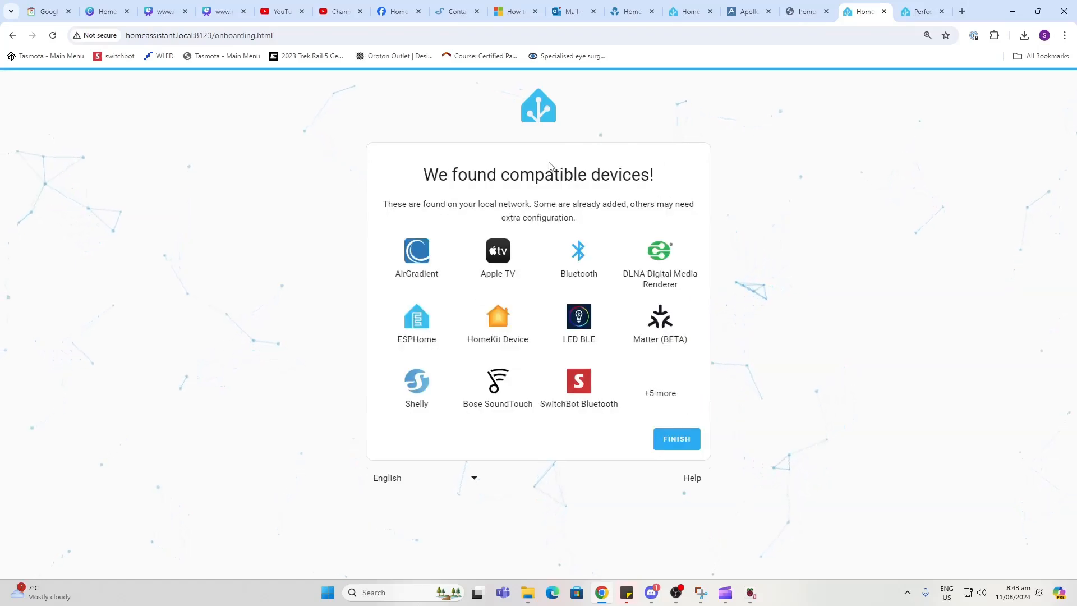